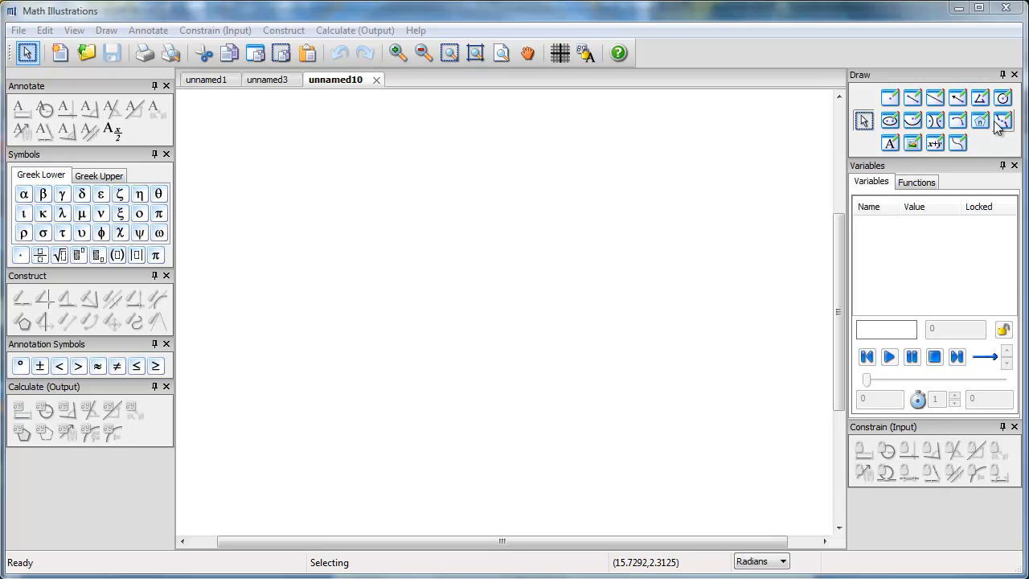
# Draw a large circle centred at A and a segment CB through A as its diameter
pyautogui.moveTo(459, 338); pyautogui.dragTo(521, 302)
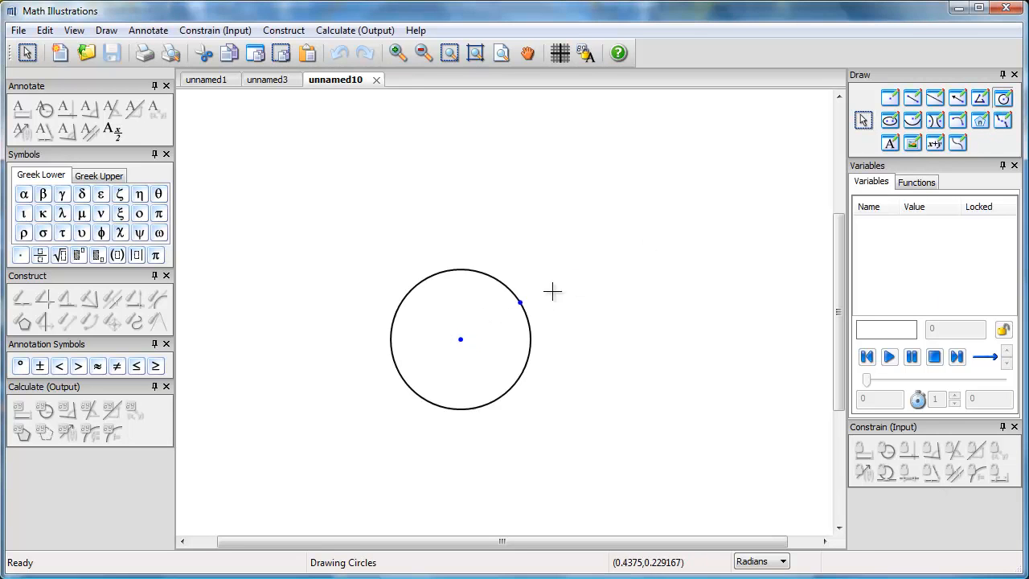
pyautogui.moveTo(521, 302); pyautogui.dragTo(630, 347)
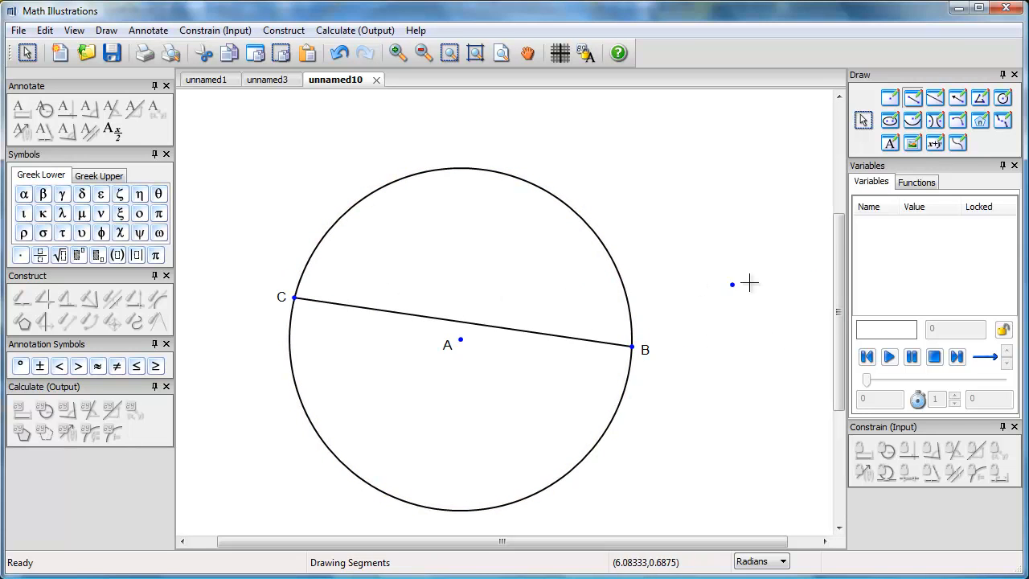
pyautogui.click(26, 52)
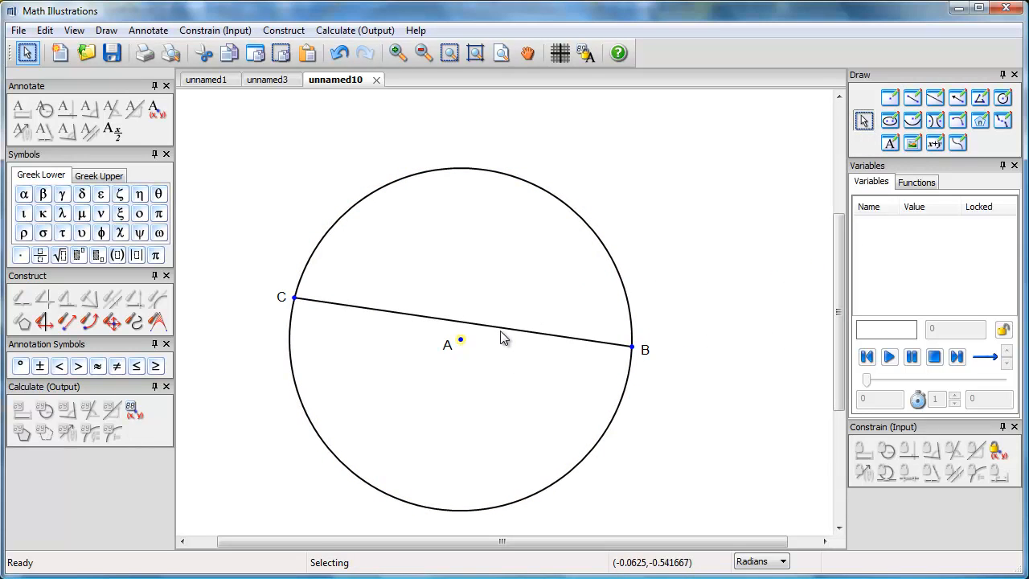
pyautogui.click(466, 323)
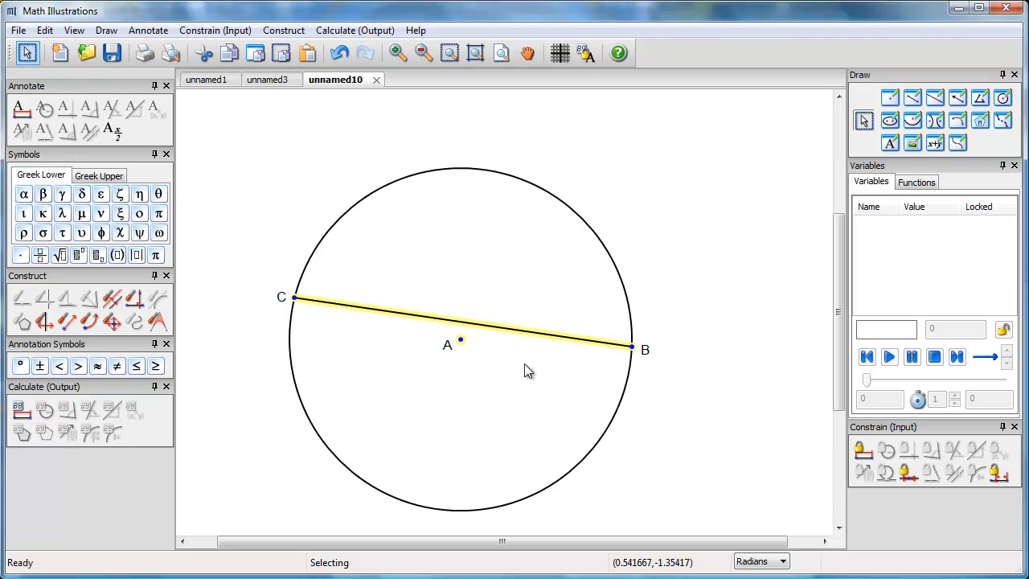
pyautogui.moveTo(907, 474)
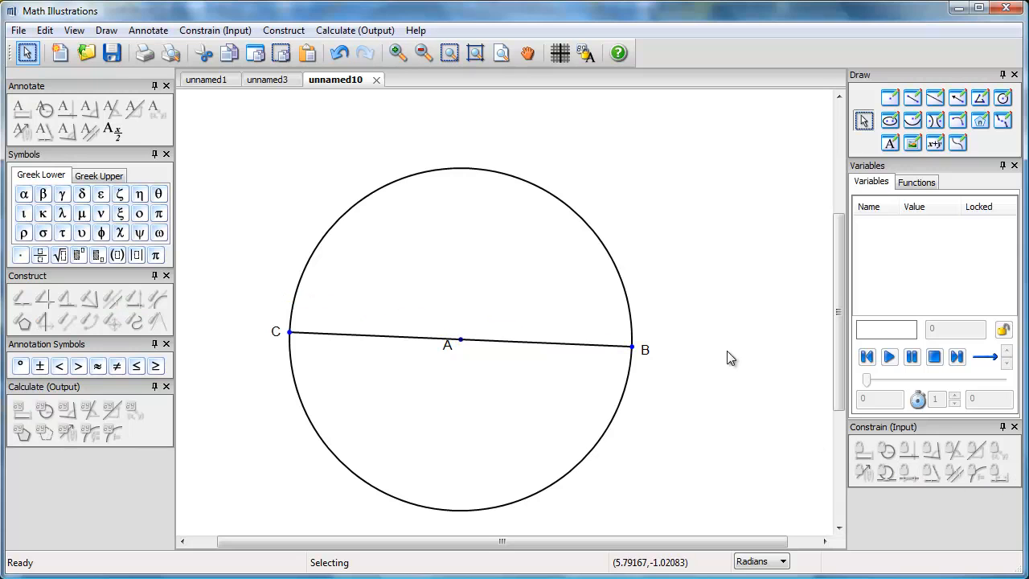
pyautogui.moveTo(787, 288)
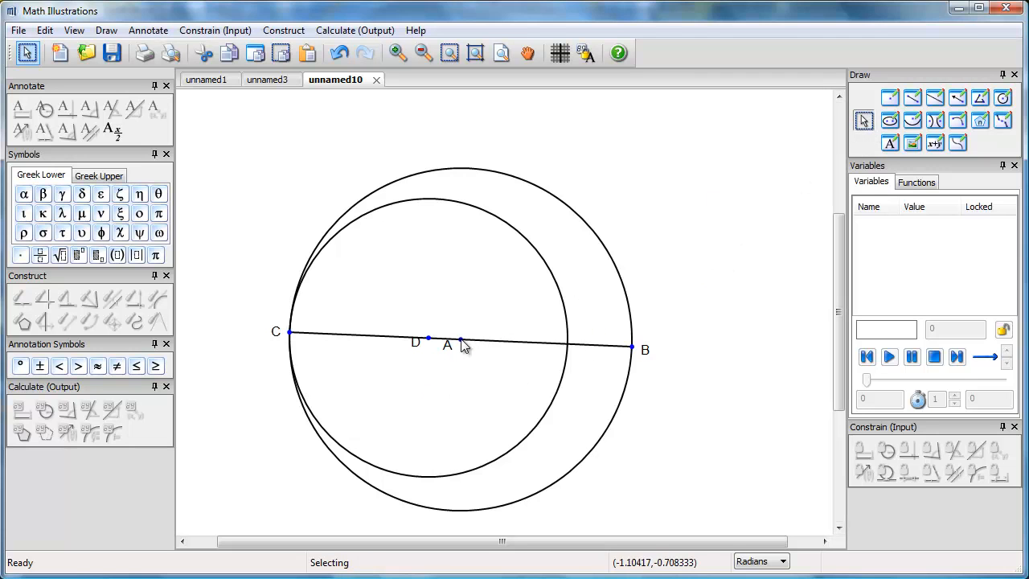
# Size the circle centred at D so it reaches point C on the diameter
pyautogui.moveTo(458, 339); pyautogui.dragTo(405, 339)
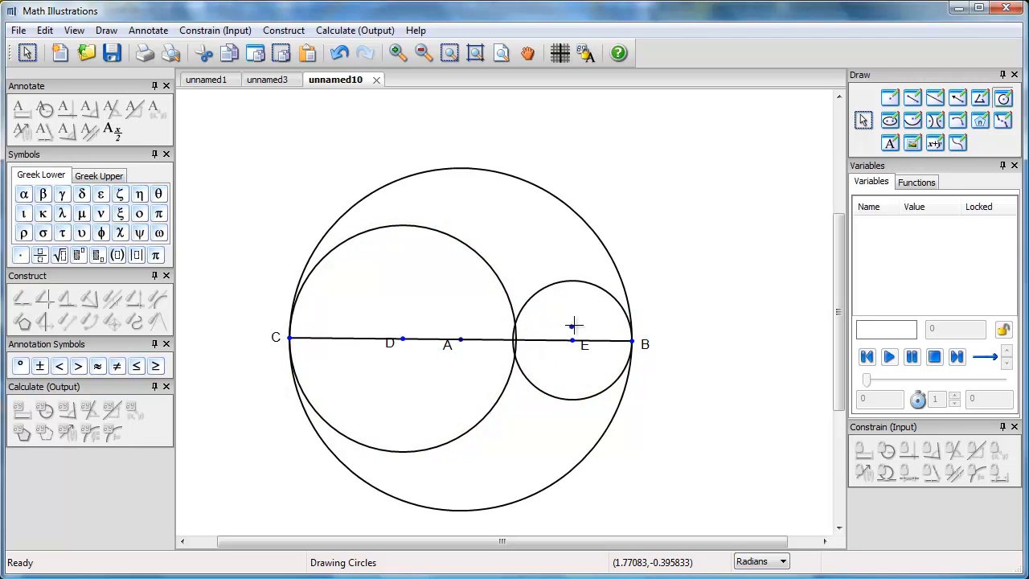
pyautogui.moveTo(821, 217)
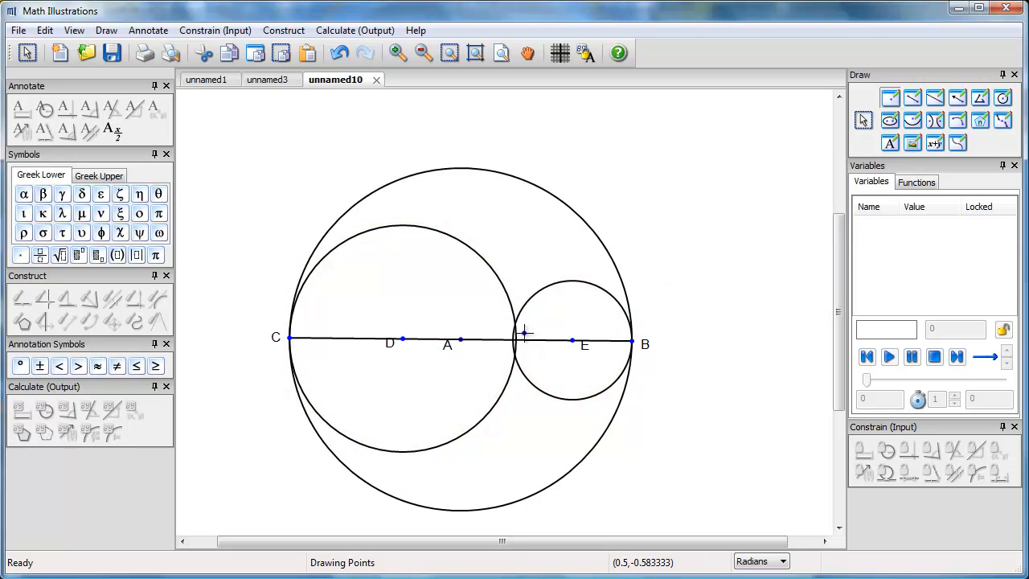
pyautogui.moveTo(524, 347)
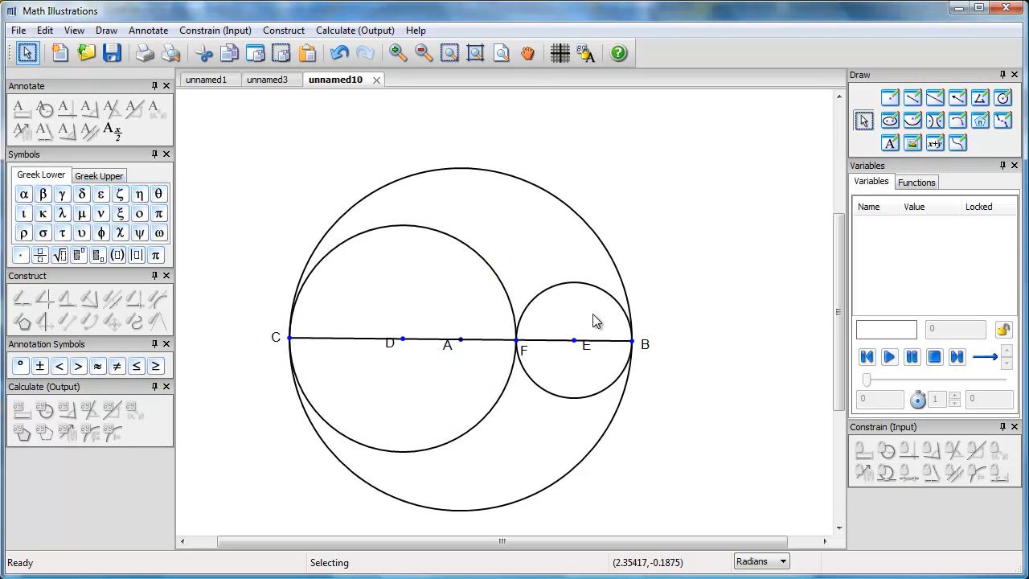
pyautogui.moveTo(565, 338)
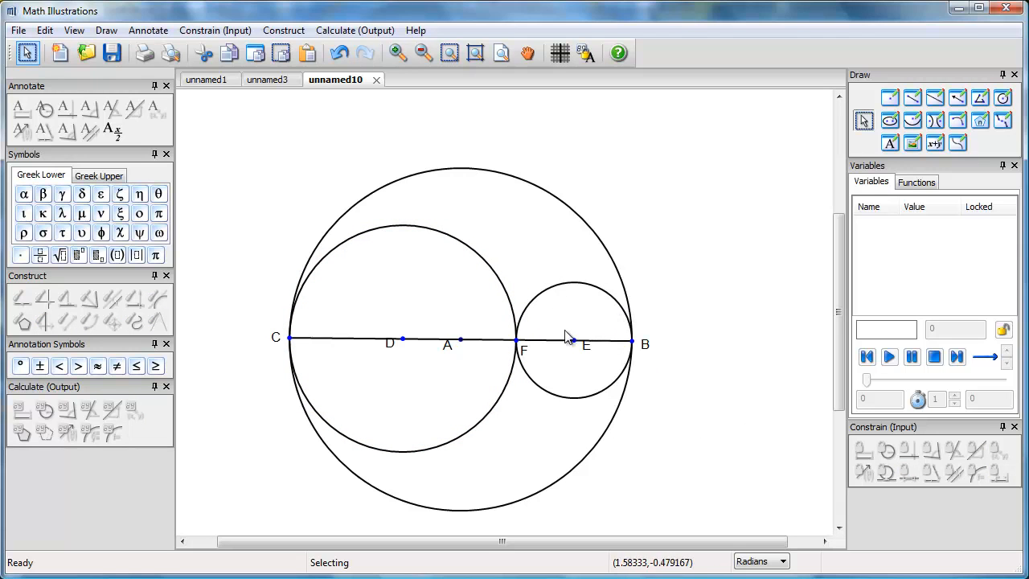
pyautogui.moveTo(361, 355)
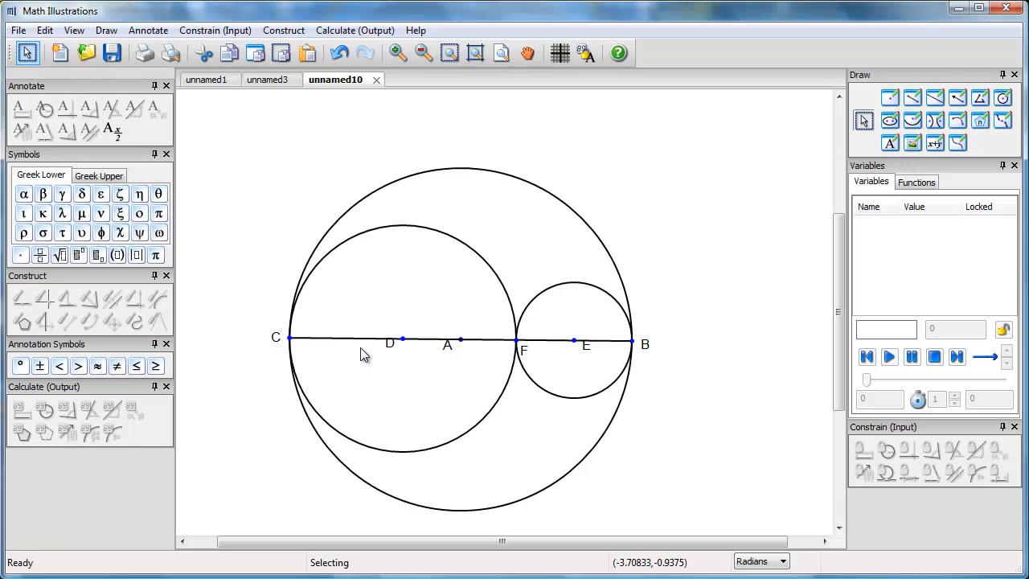
pyautogui.moveTo(634, 356)
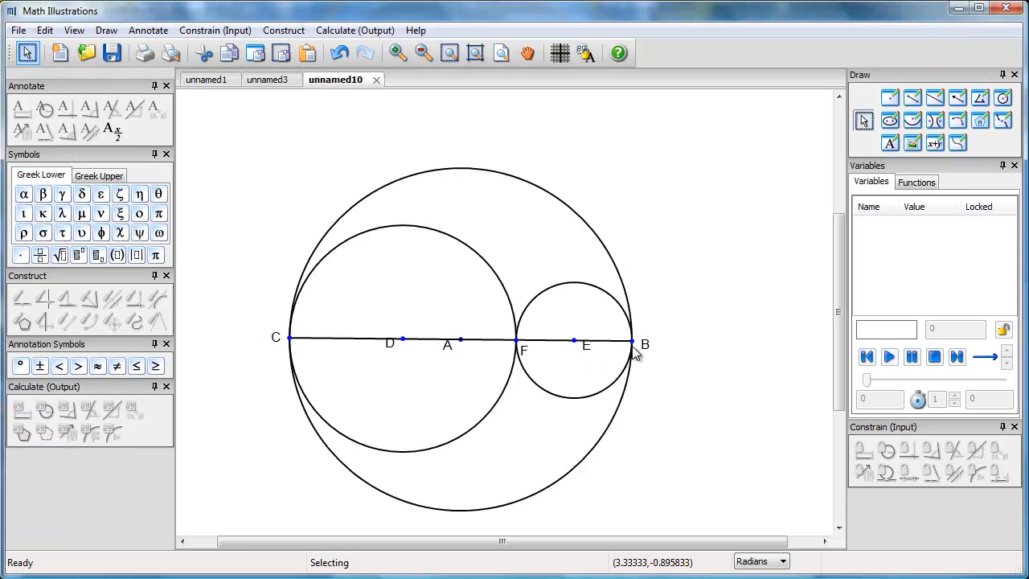
pyautogui.moveTo(695, 383)
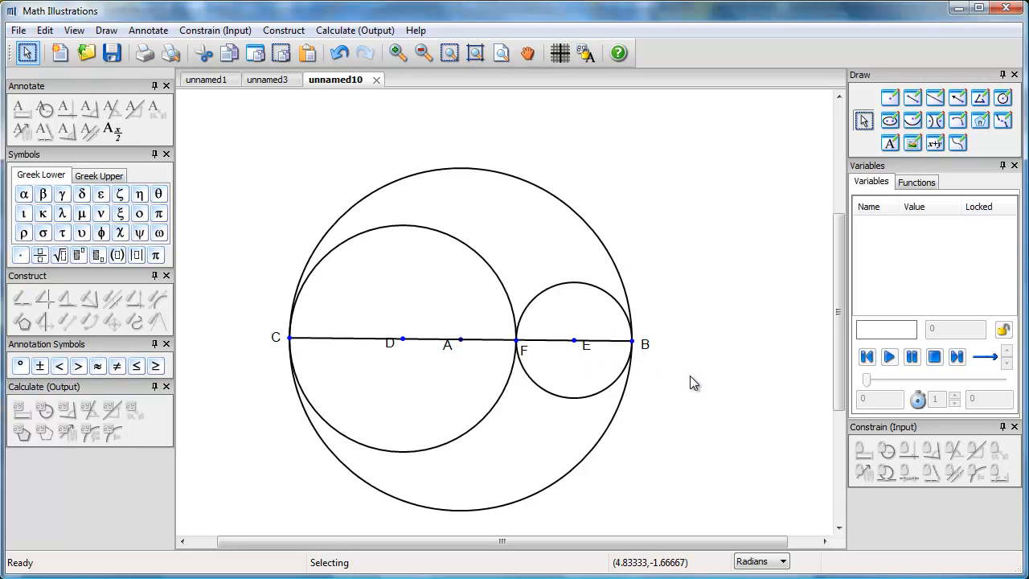
pyautogui.moveTo(956, 175)
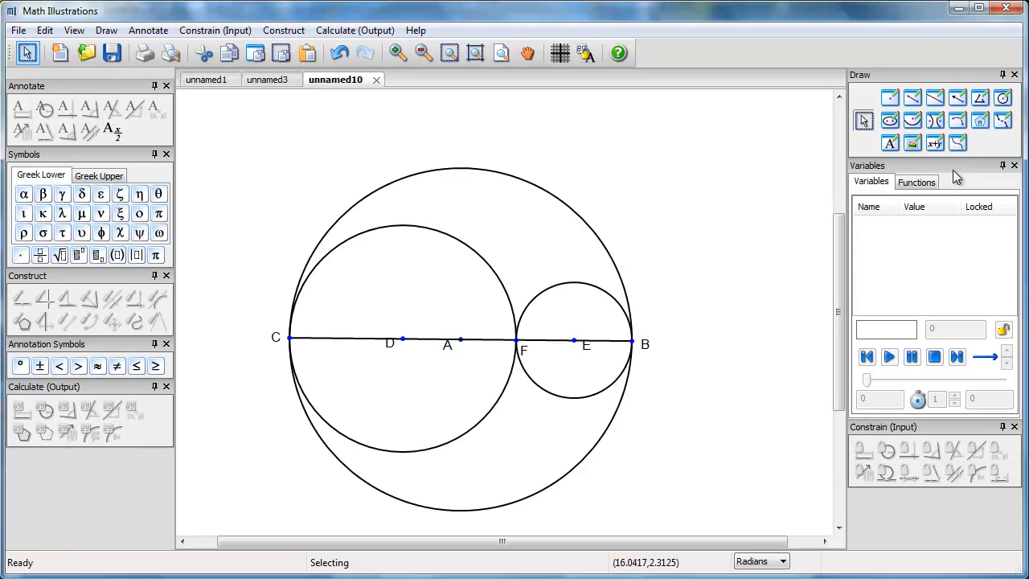
pyautogui.moveTo(957, 119)
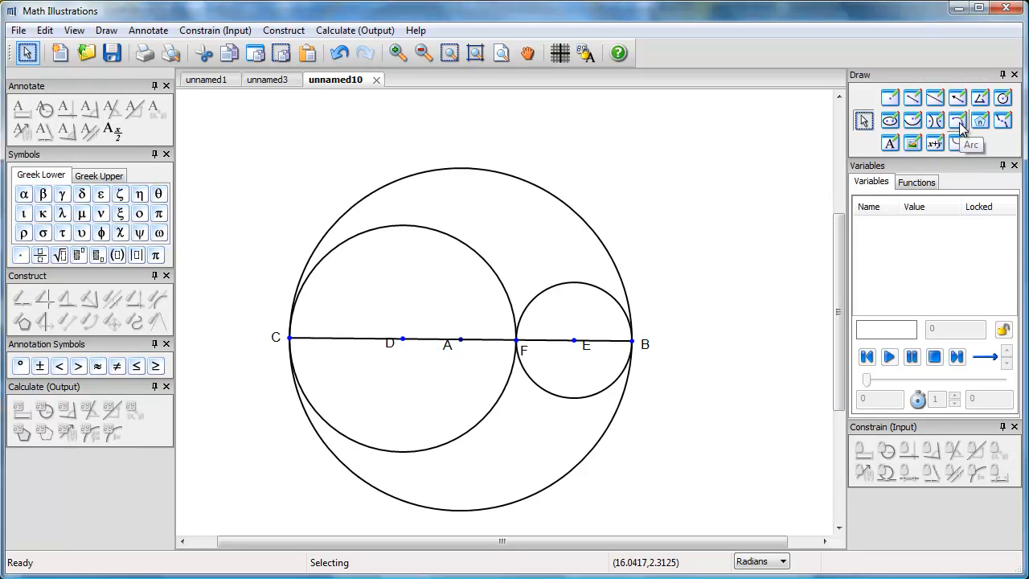
# Trace an arc from C over the top of the large circle to B
pyautogui.click(958, 119)
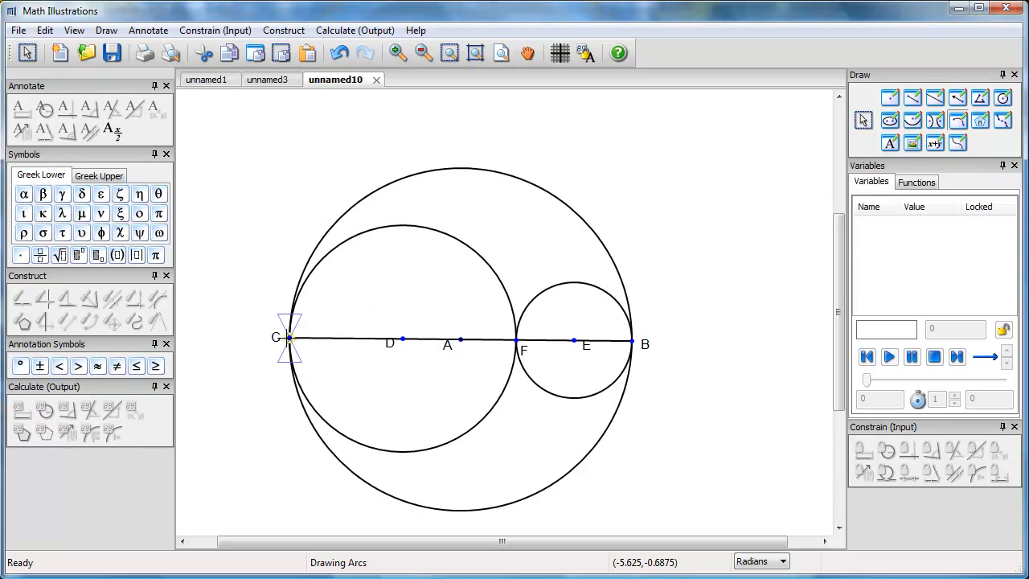
pyautogui.moveTo(286, 338); pyautogui.dragTo(442, 235)
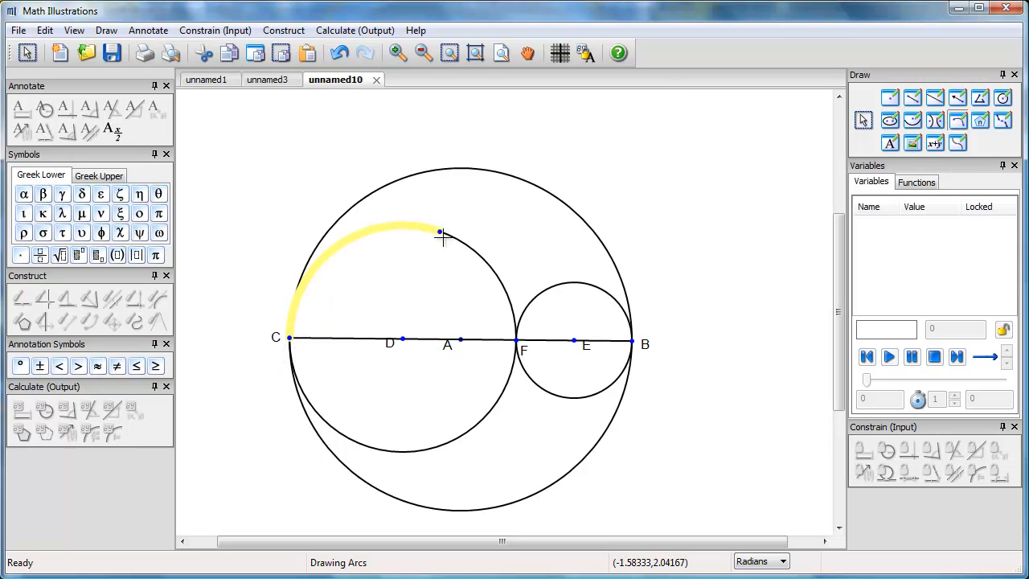
pyautogui.moveTo(441, 233); pyautogui.dragTo(514, 341)
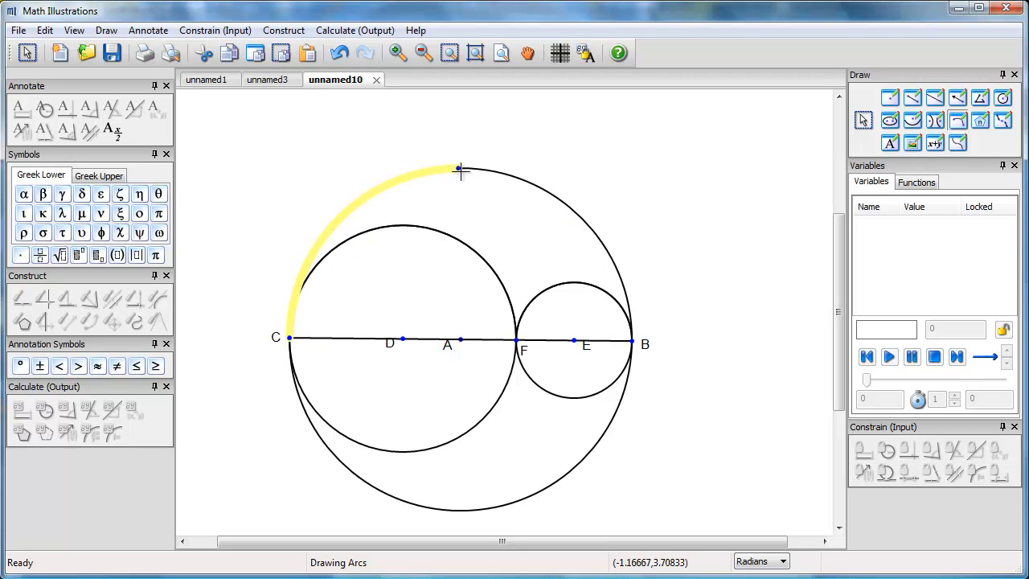
pyautogui.moveTo(458, 169); pyautogui.dragTo(630, 305)
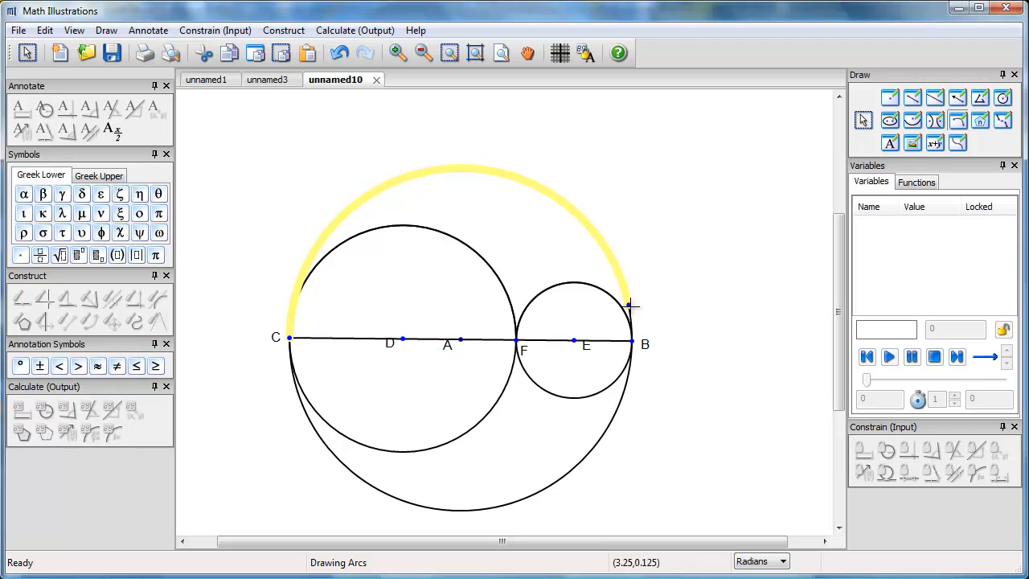
pyautogui.click(633, 333)
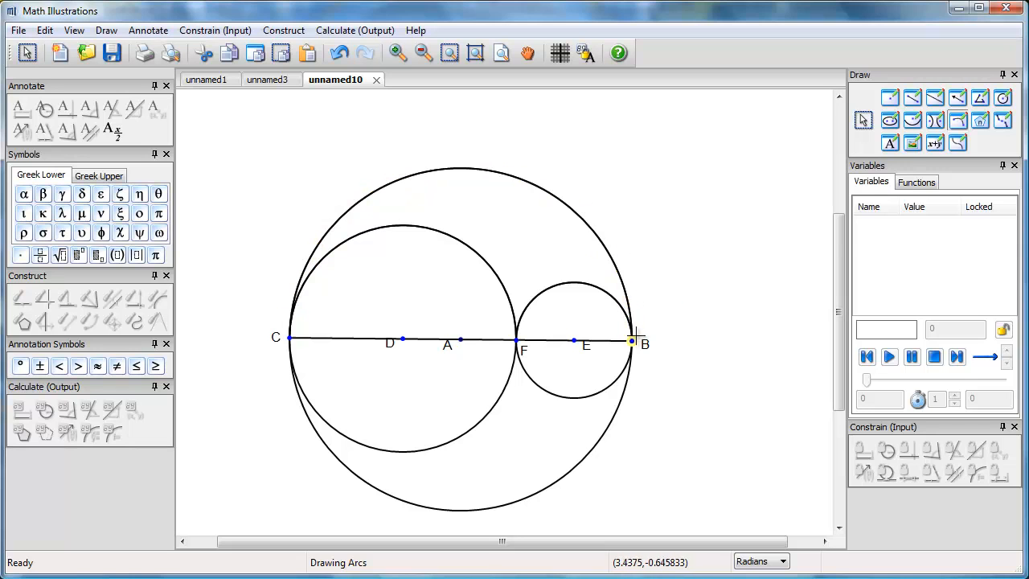
pyautogui.click(863, 119)
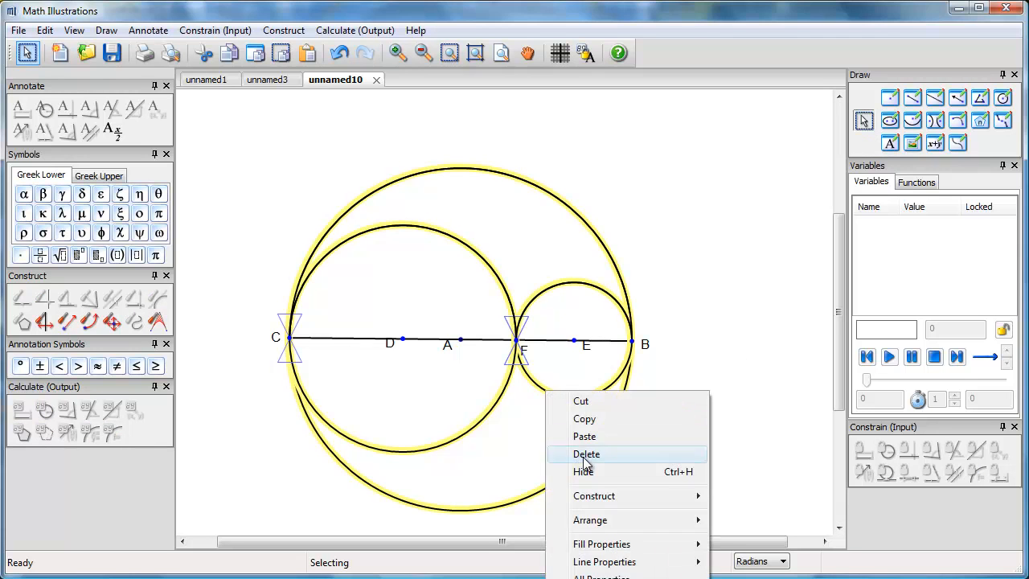
# Hide the three selected full circles, leaving the semicircular arcs over CB, CF and FB
pyautogui.click(585, 453)
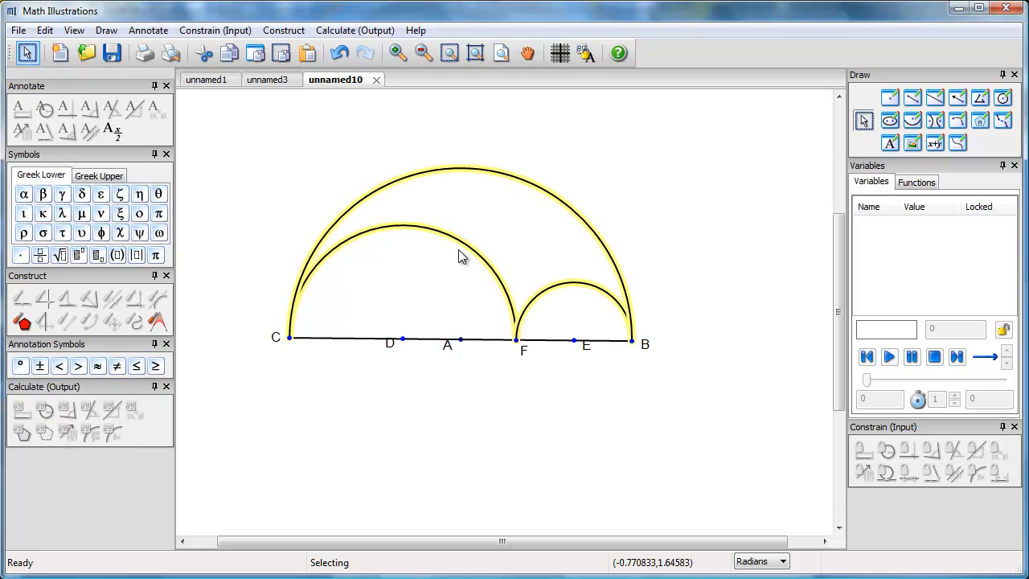
pyautogui.moveTo(22, 320)
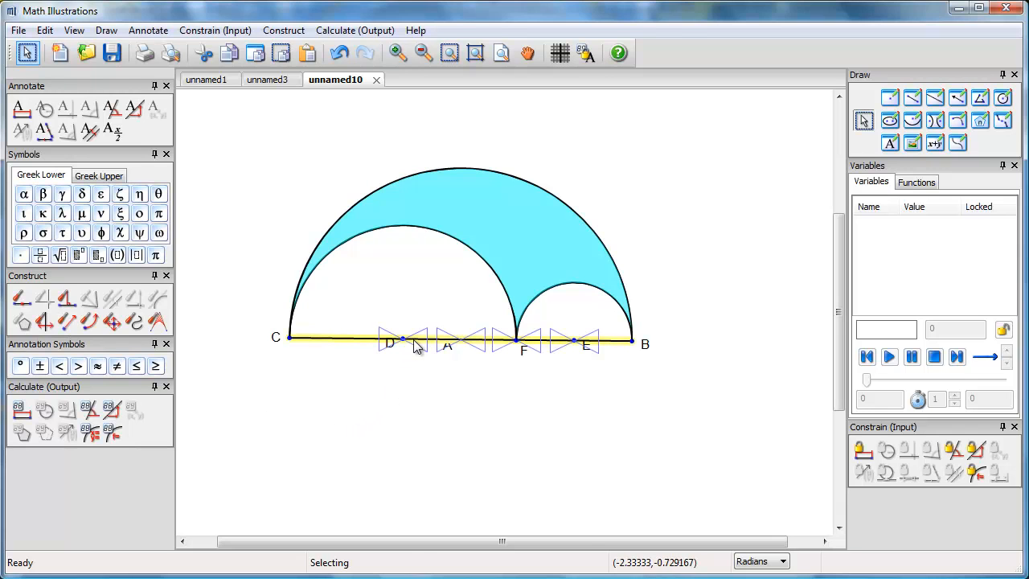
# Hide the diameter segment and points, and drag point F left to reshape the inner arcs
pyautogui.rightClick(417, 346)
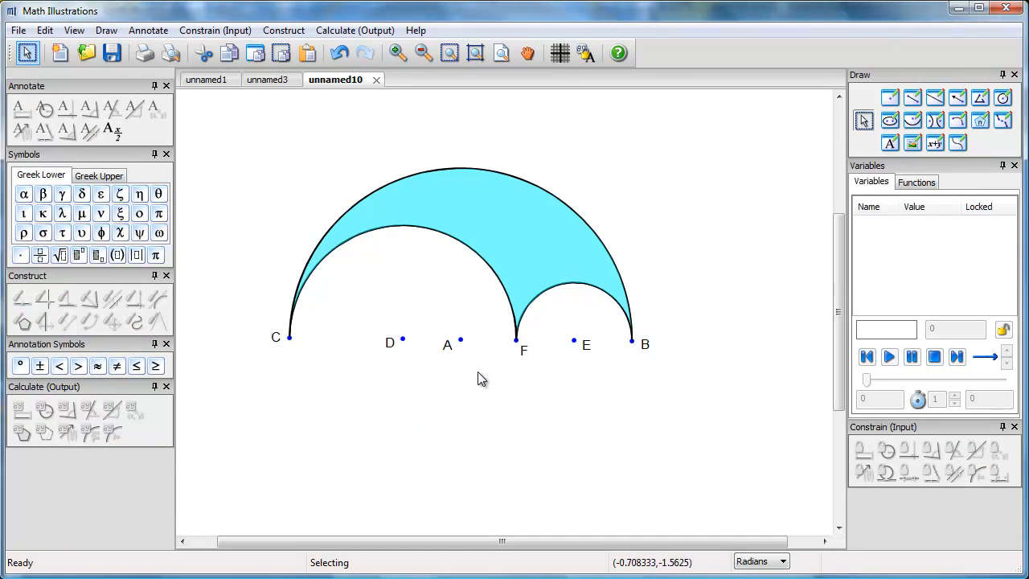
pyautogui.moveTo(405, 344)
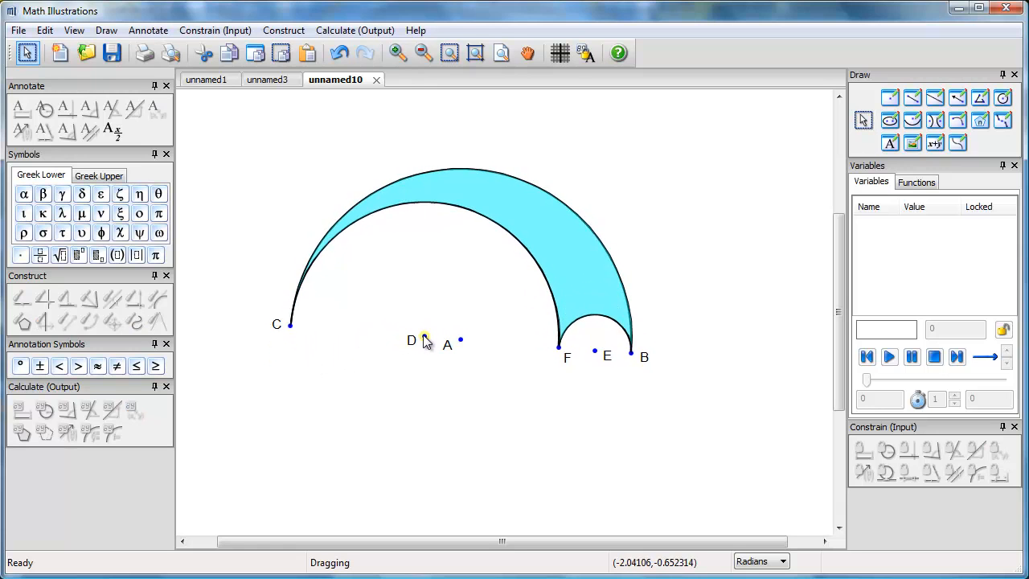
pyautogui.moveTo(426, 336); pyautogui.dragTo(389, 344)
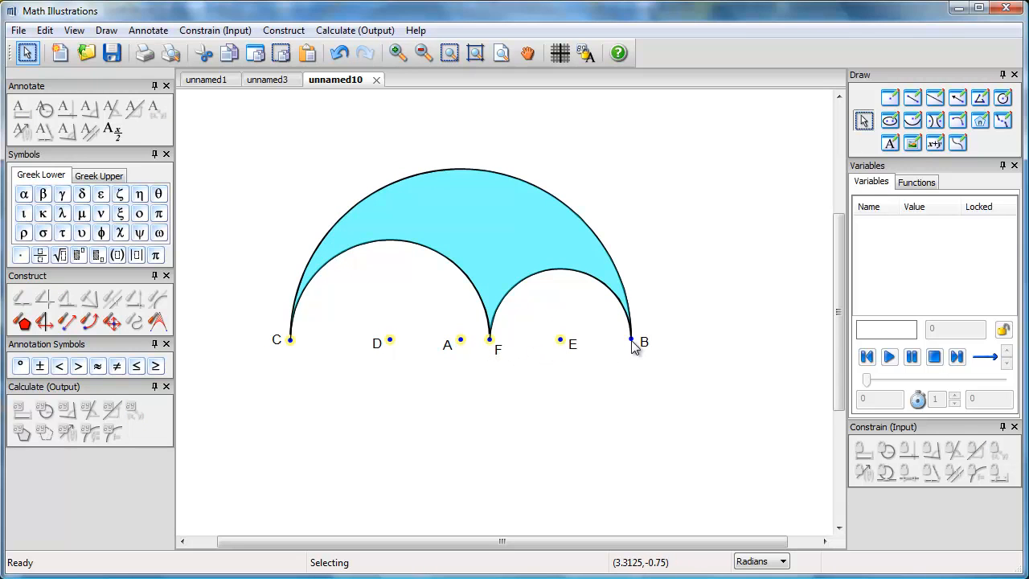
pyautogui.rightClick(634, 341)
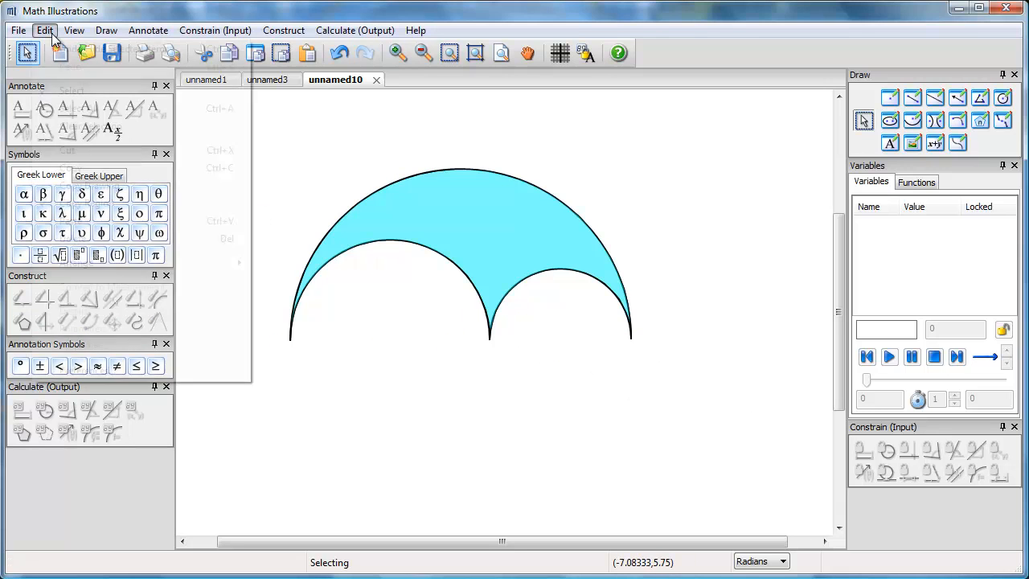
# Copy a rectangular region around the cyan arbelos via Edit > Copy Region
pyautogui.click(45, 29)
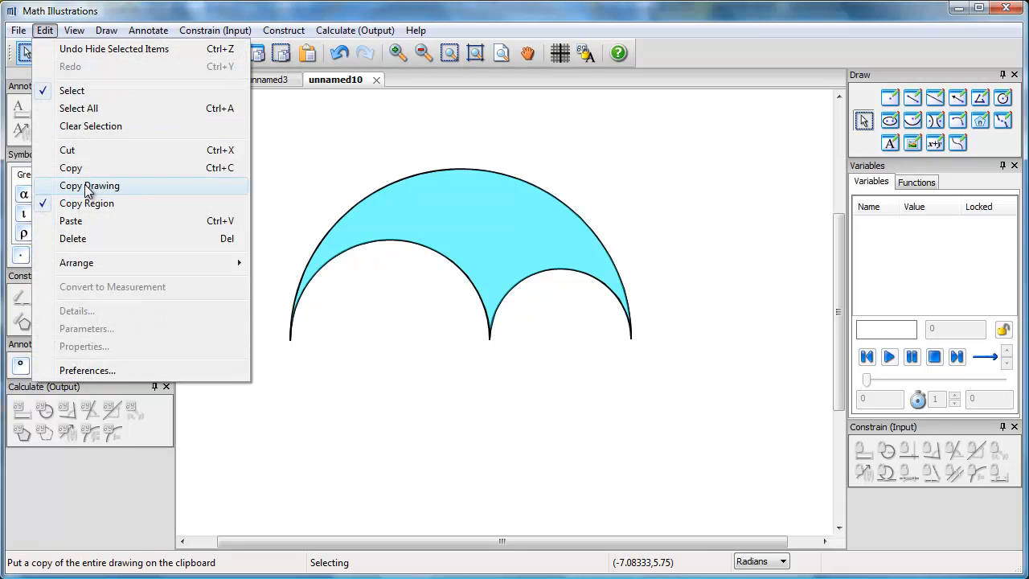
pyautogui.click(87, 203)
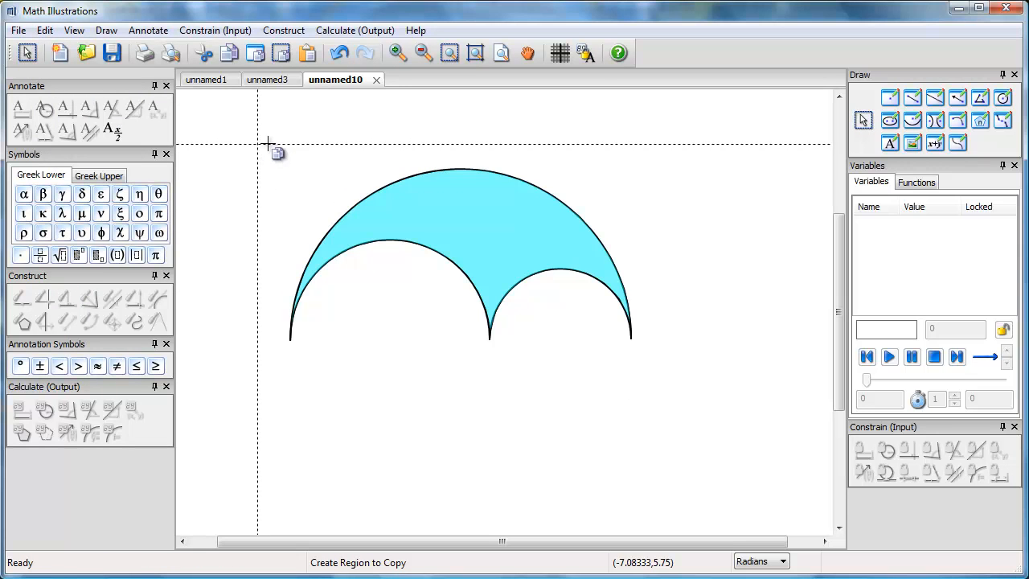
pyautogui.moveTo(267, 146); pyautogui.dragTo(657, 399)
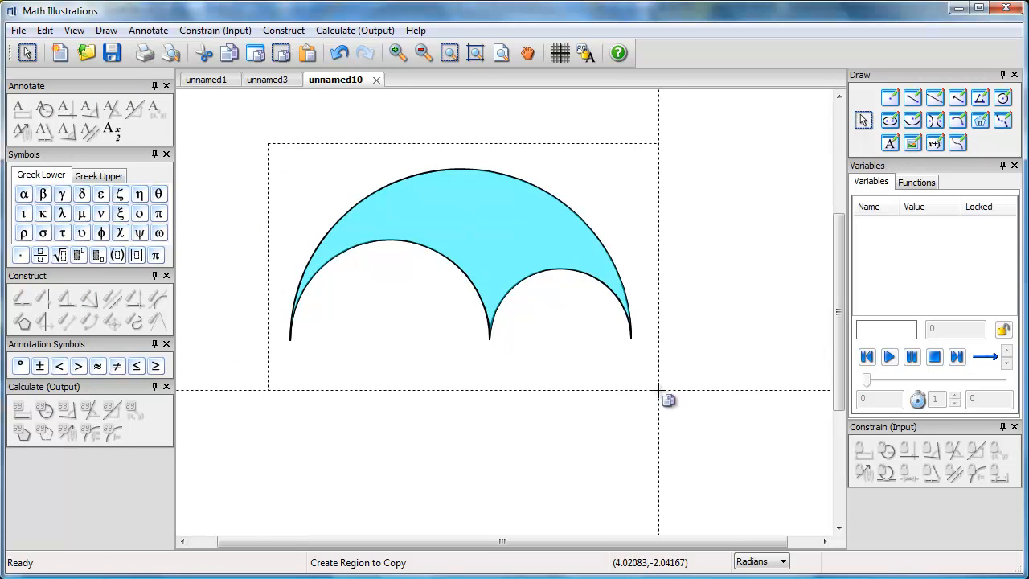
# Switch to the open Microsoft Word document
pyautogui.press('alt+tab')
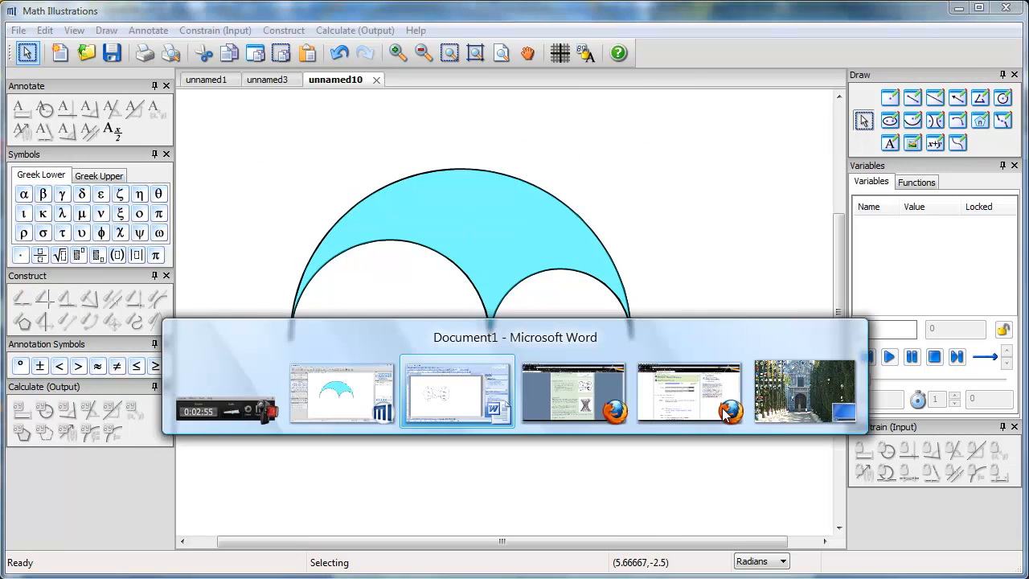
pyautogui.click(457, 392)
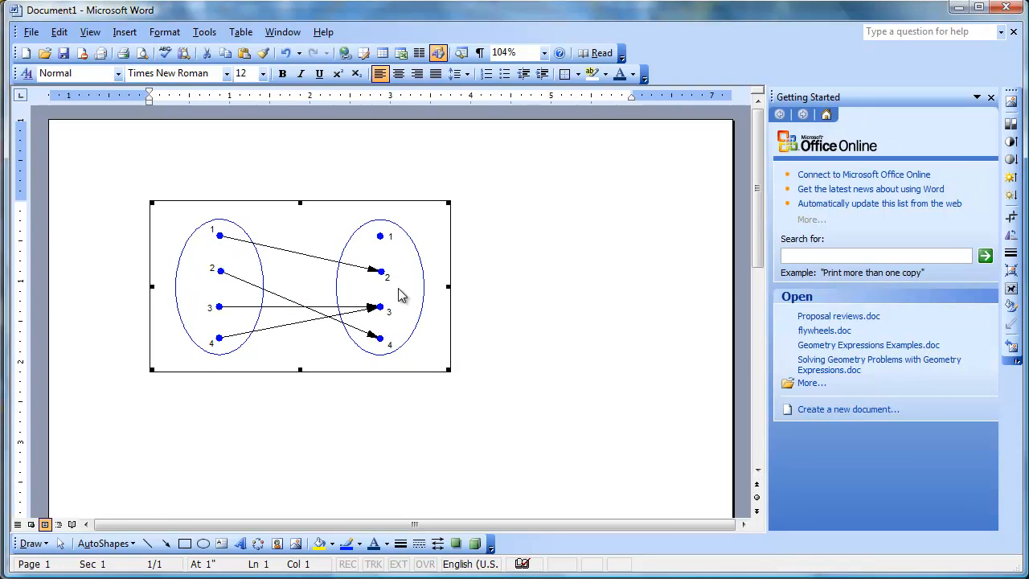